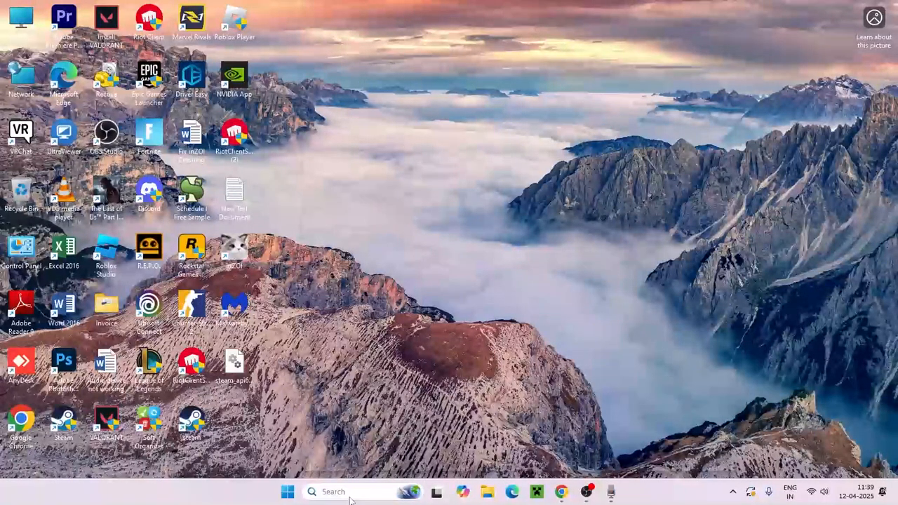
# Step: Launch Services from Start search and select the vgc service in the list
pyautogui.write('services')
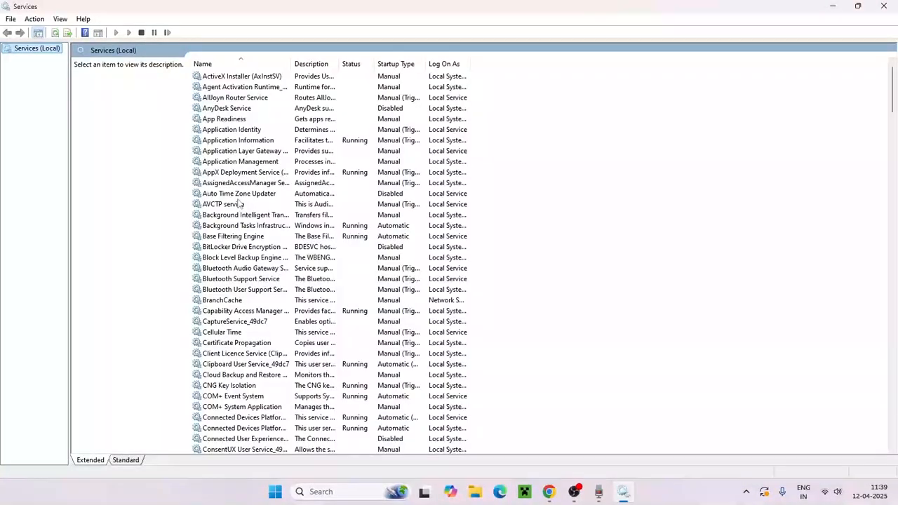
pyautogui.scroll(-3)
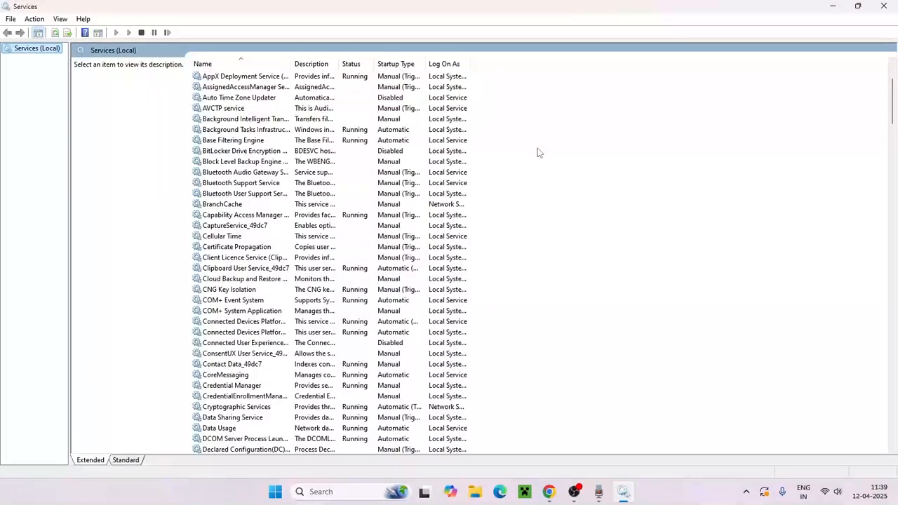
pyautogui.click(244, 215)
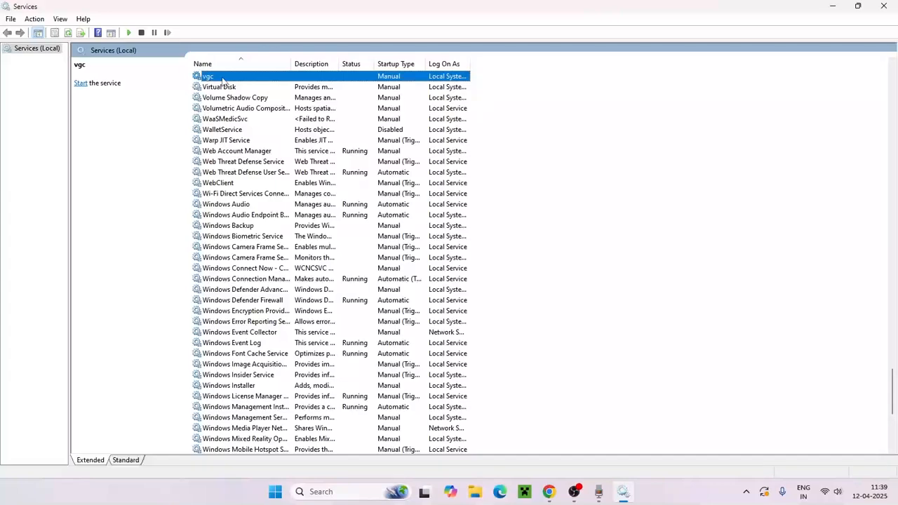
# Step: Set the vgc service's Startup type to Automatic and apply it
pyautogui.rightClick(208, 75)
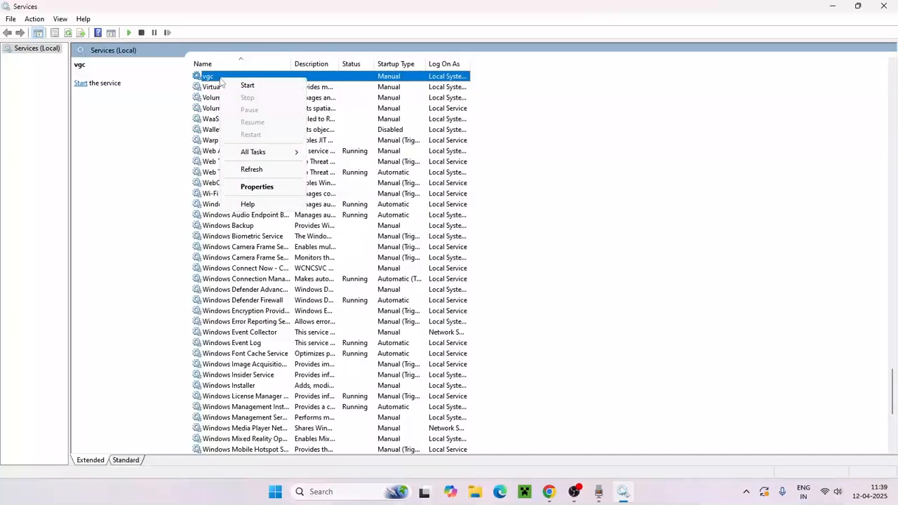
pyautogui.click(257, 187)
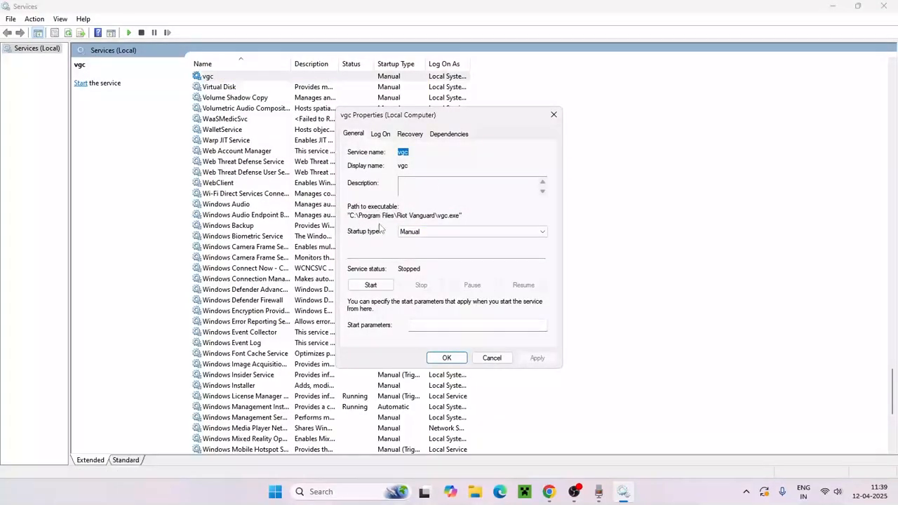
pyautogui.moveTo(365, 235)
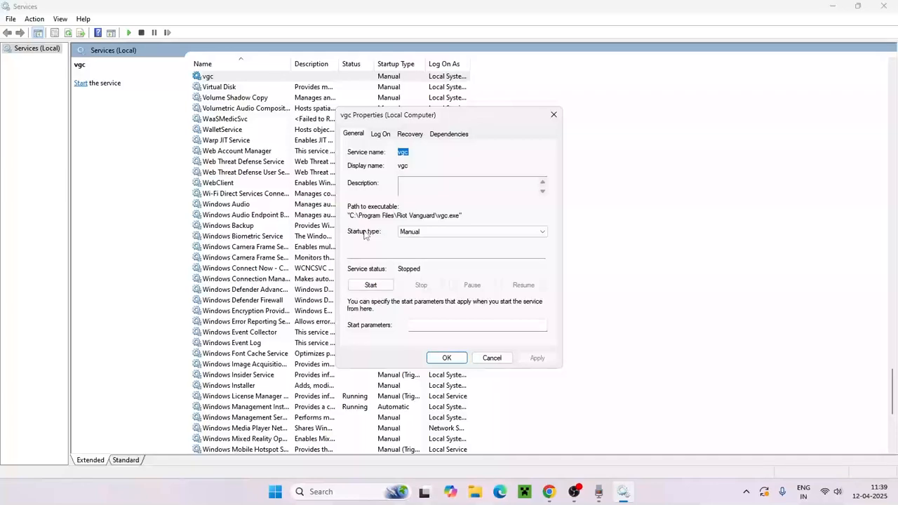
pyautogui.click(542, 232)
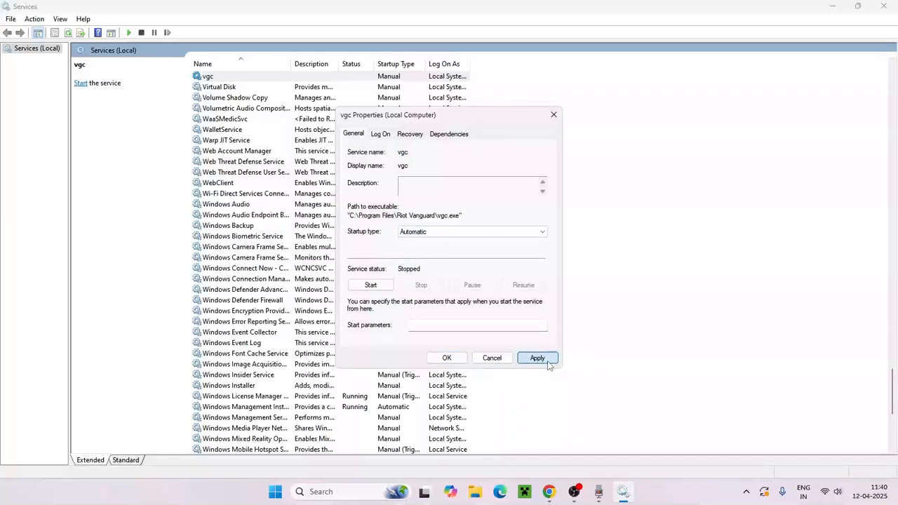
pyautogui.click(536, 358)
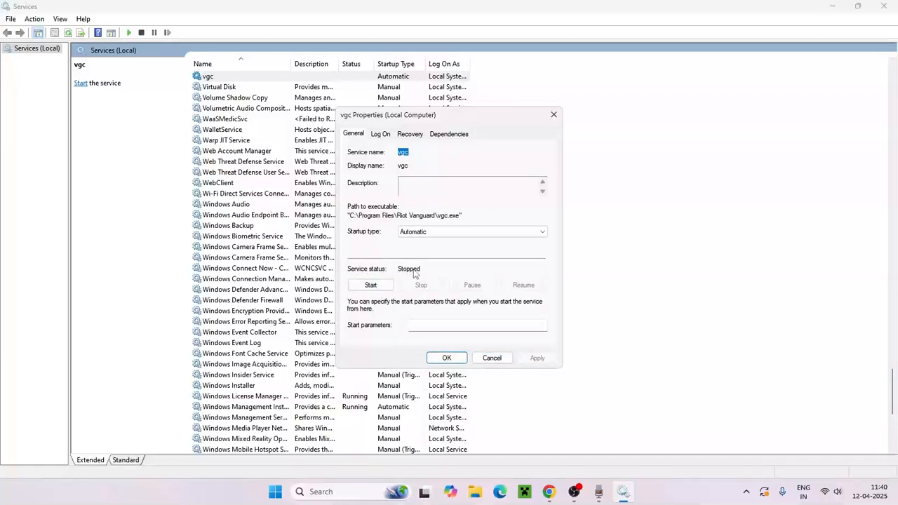
# Step: Start the vgc service and confirm its properties with OK
pyautogui.click(371, 285)
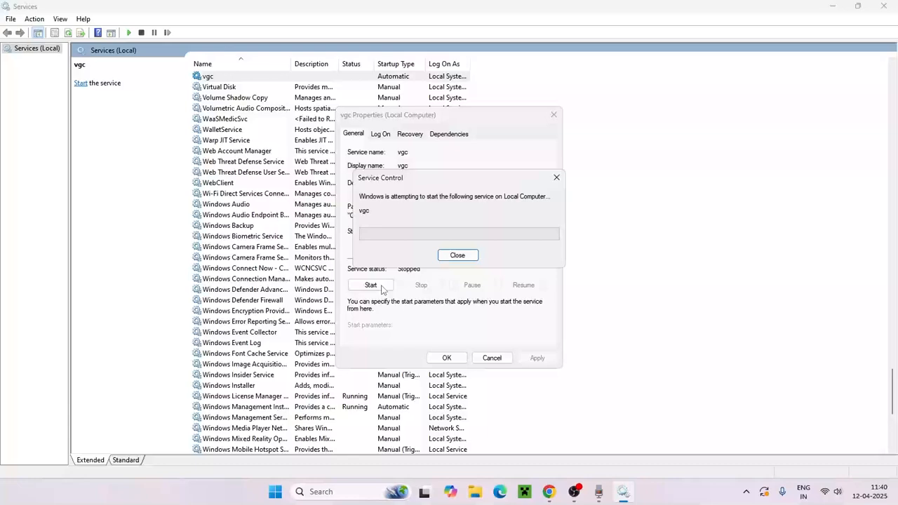
pyautogui.click(370, 285)
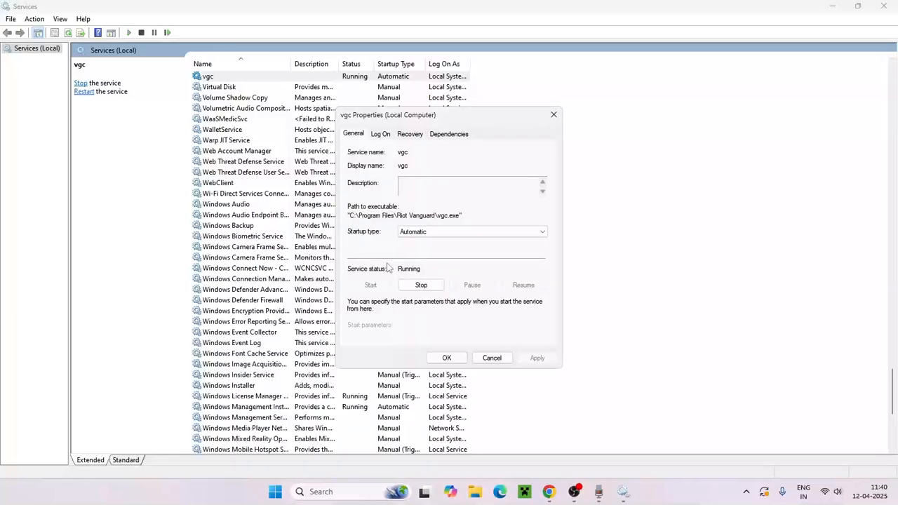
pyautogui.click(491, 358)
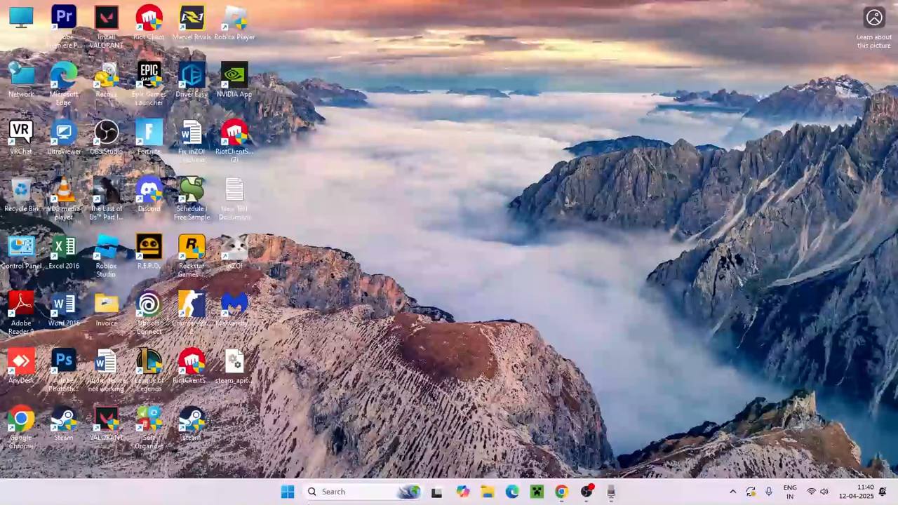
# Step: Run Command Prompt as administrator from Start search for cmd
pyautogui.write('cmd')
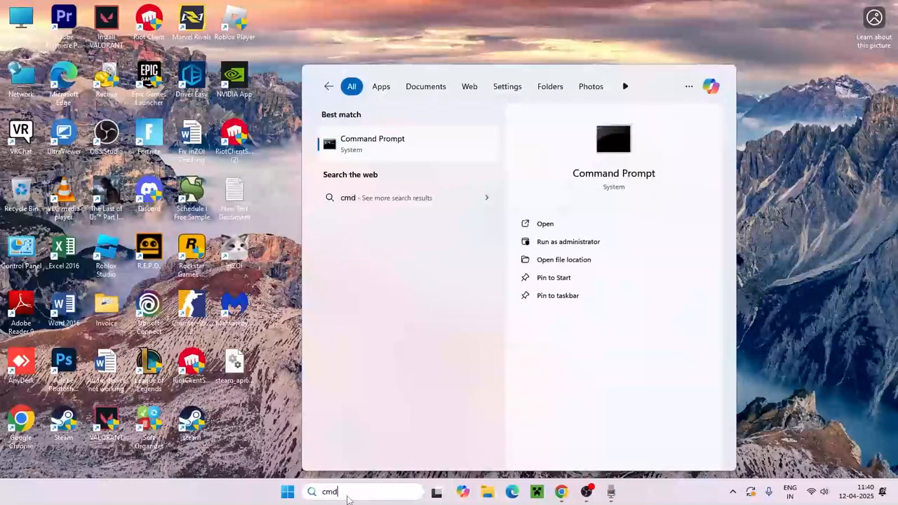
pyautogui.click(569, 241)
pyautogui.write('n')
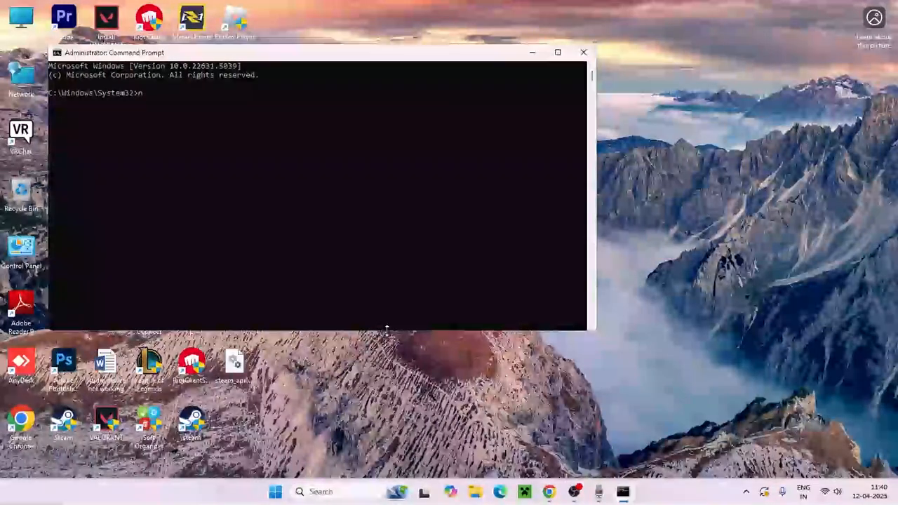
# Step: Reset the Winsock catalog with netsh winsock reset
pyautogui.write('etsh win')
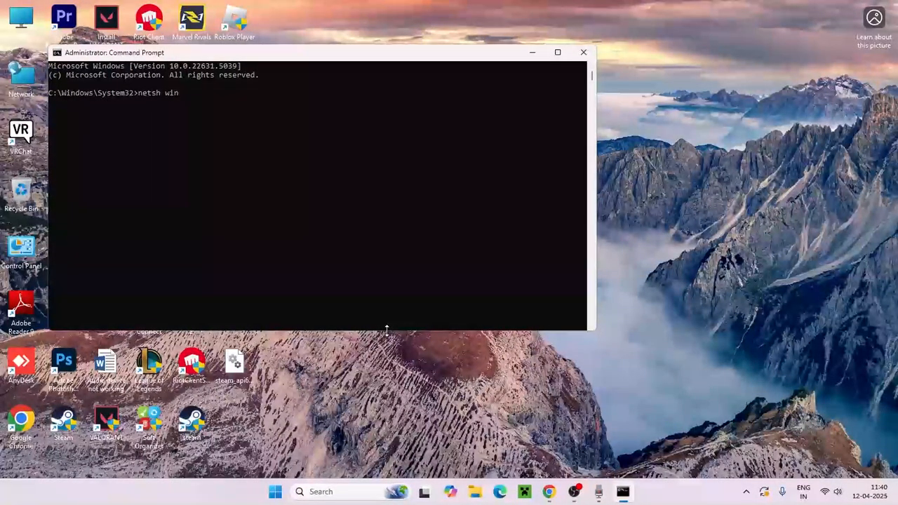
pyautogui.write('sock r')
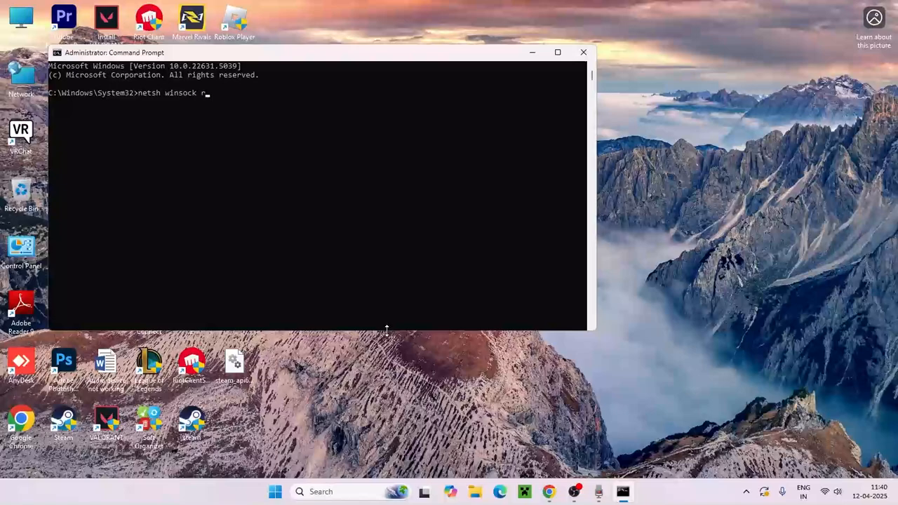
pyautogui.write('eset')
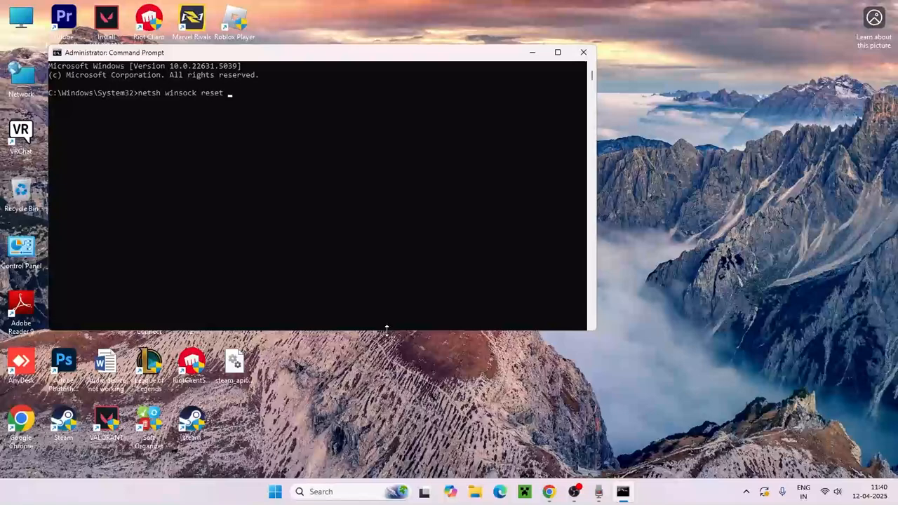
pyautogui.press('Return')
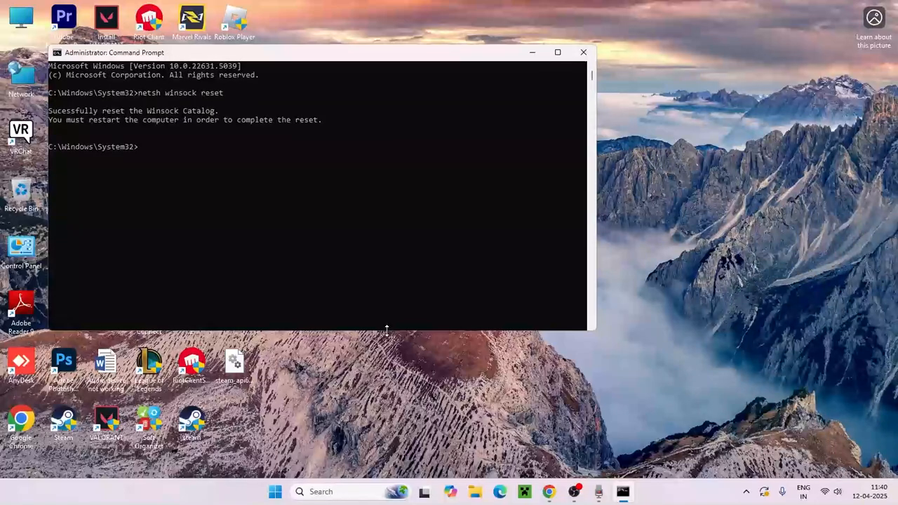
# Step: Flush the DNS resolver cache with ipconfig /flushdns and close the command window
pyautogui.write('ipconfig')
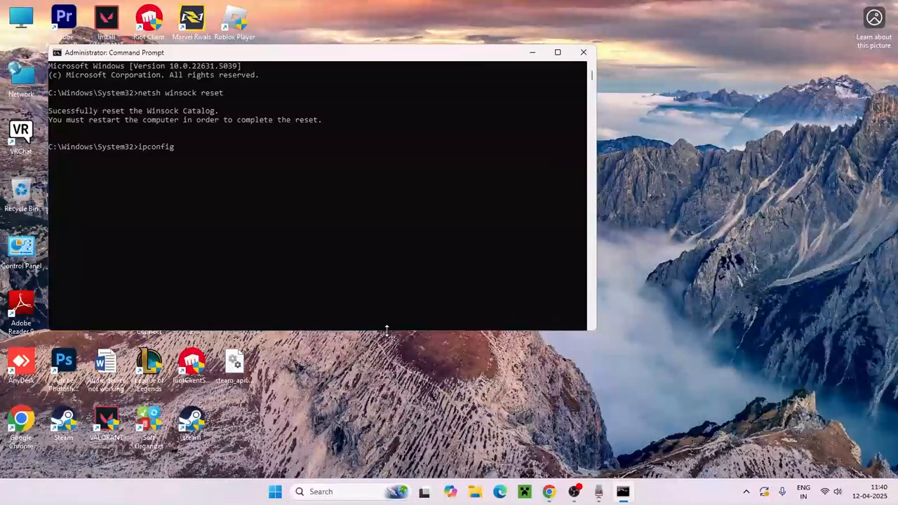
pyautogui.write('/f')
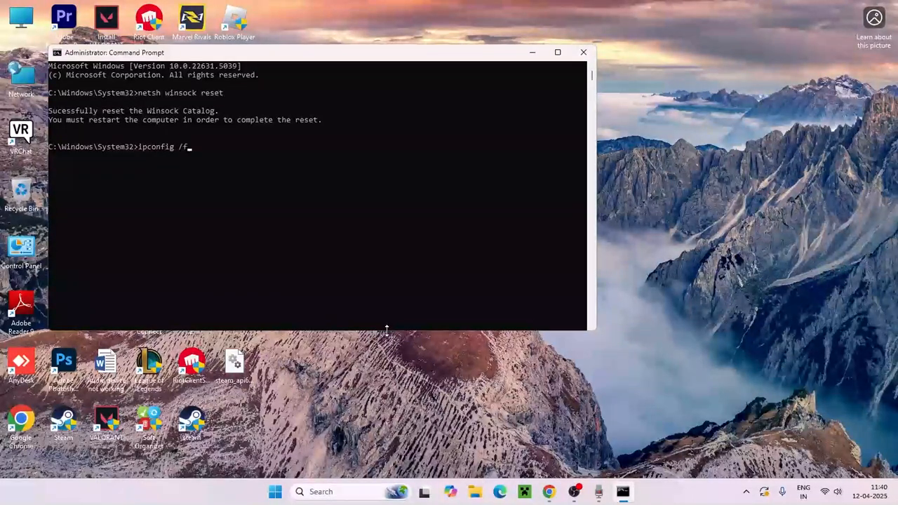
pyautogui.write('lushdns')
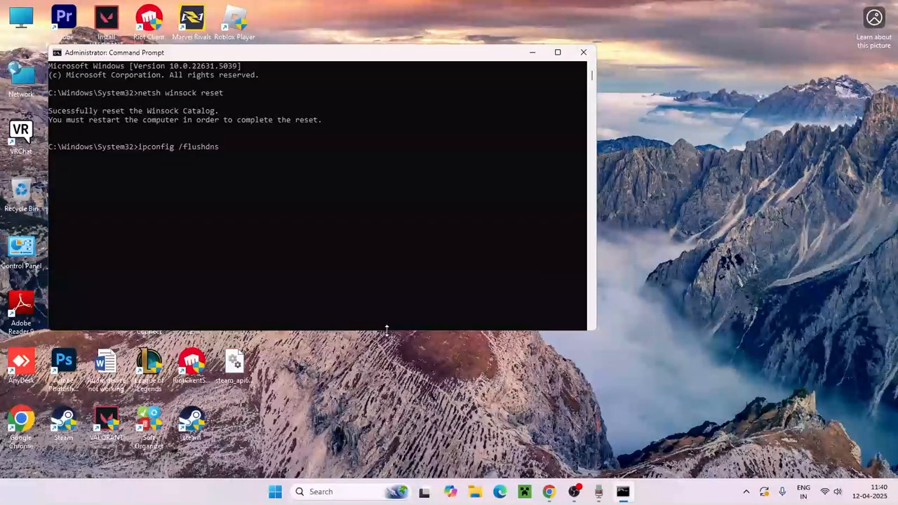
pyautogui.press('Return')
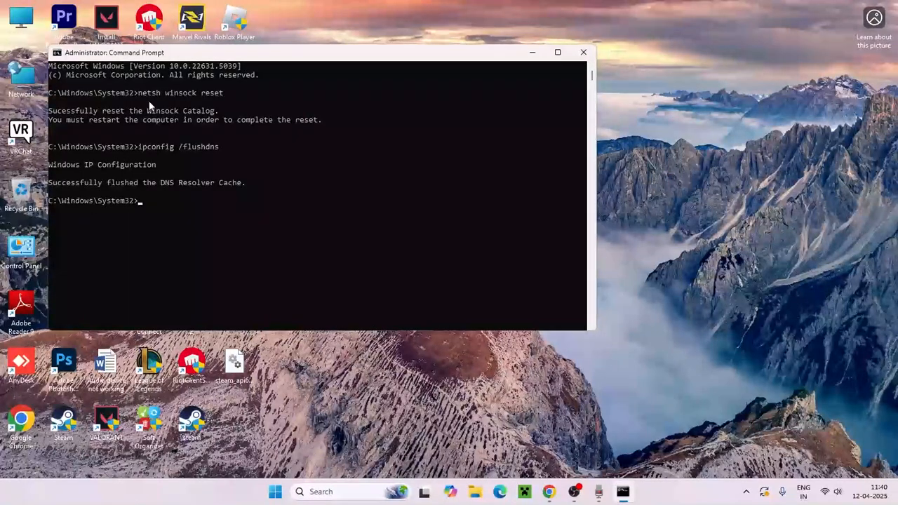
pyautogui.click(584, 52)
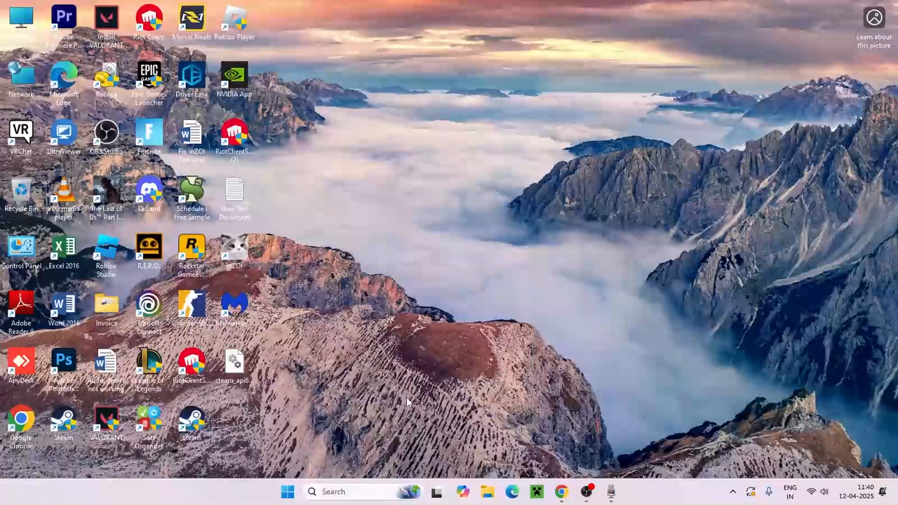
# Step: Launch Settings from search and show the Windows Update page with its pending updates
pyautogui.write('settings')
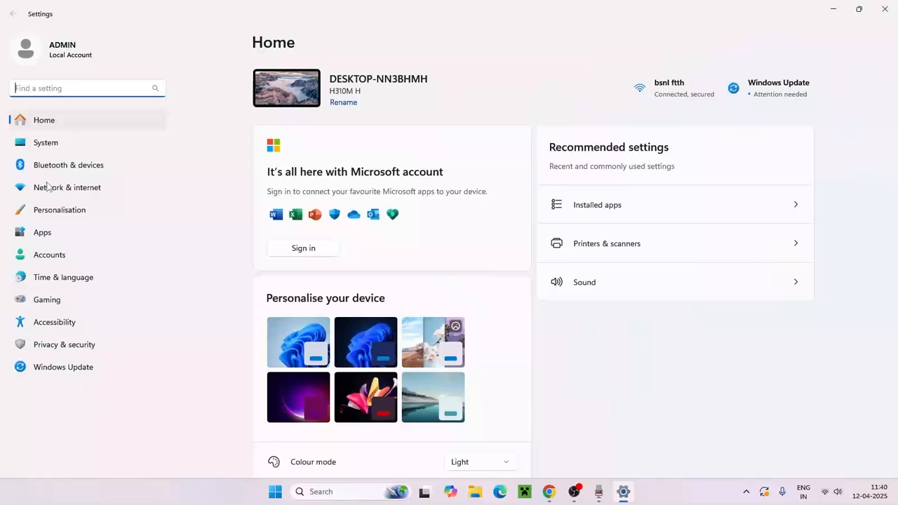
pyautogui.click(63, 368)
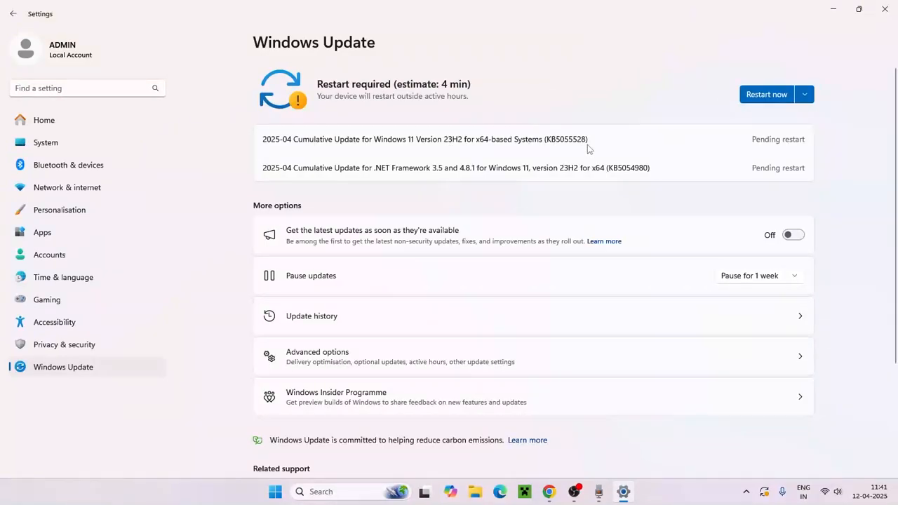
pyautogui.moveTo(665, 182)
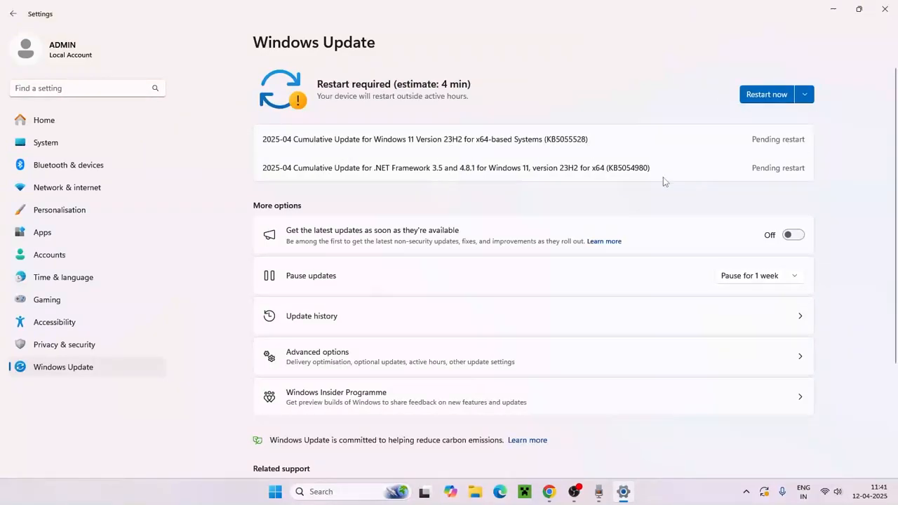
pyautogui.moveTo(598, 171)
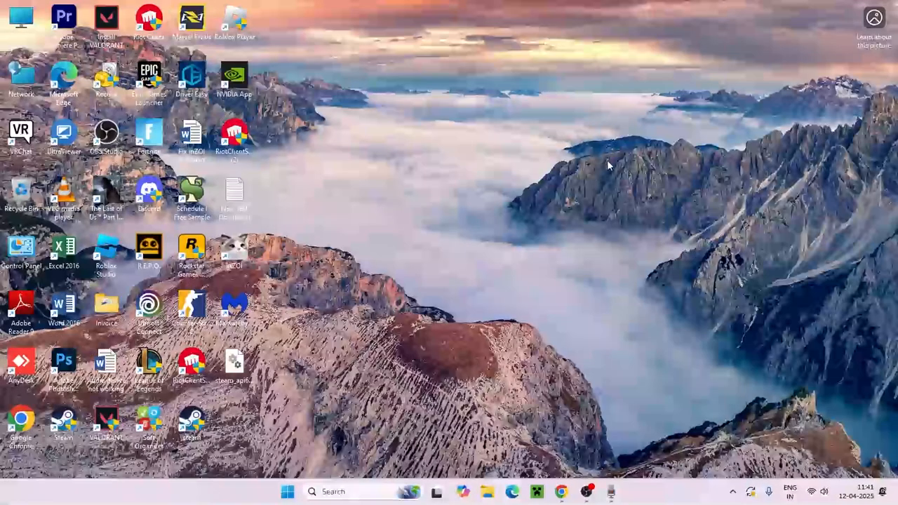
pyautogui.moveTo(592, 174)
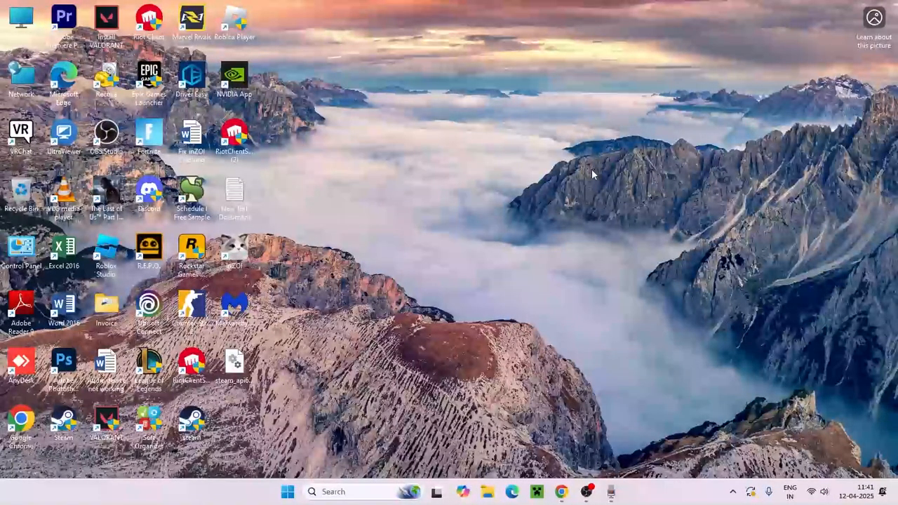
pyautogui.moveTo(455, 223)
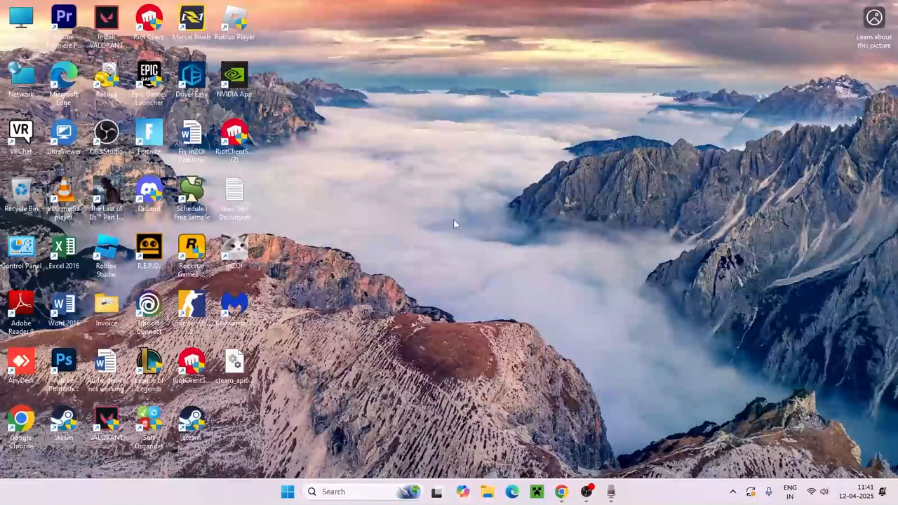
pyautogui.moveTo(433, 213)
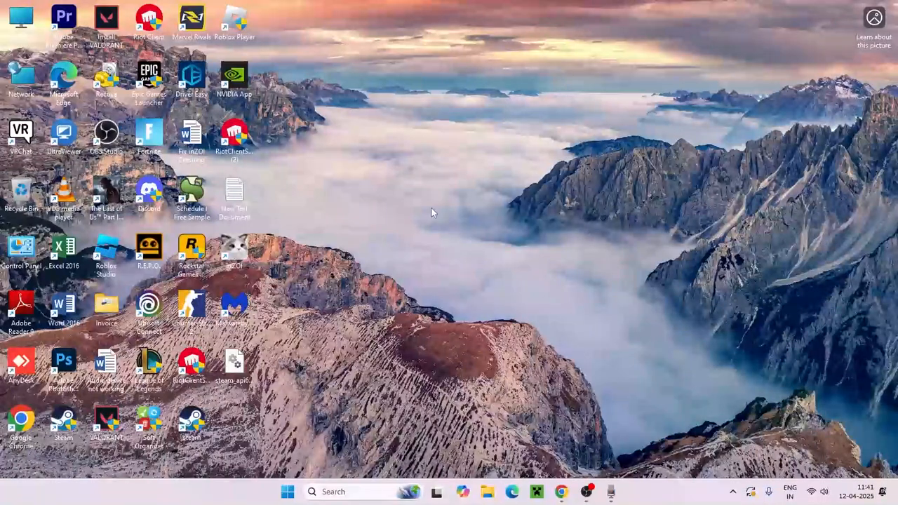
pyautogui.moveTo(429, 405)
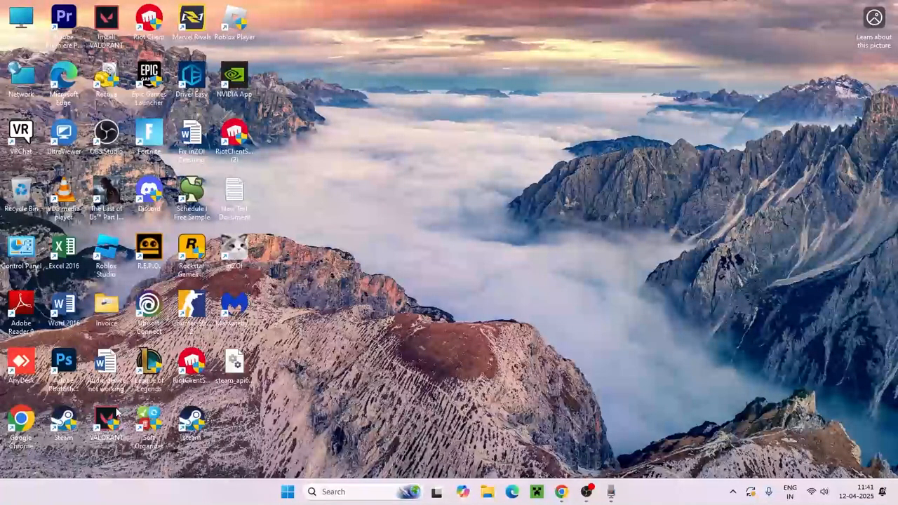
# Step: Enable Windows 8 compatibility mode in the VALORANT shortcut's properties and confirm with OK
pyautogui.rightClick(107, 424)
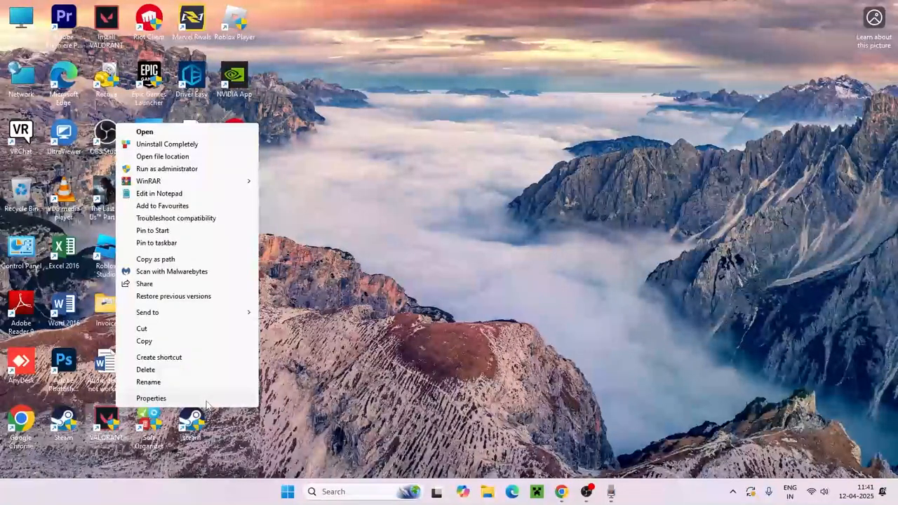
pyautogui.click(152, 399)
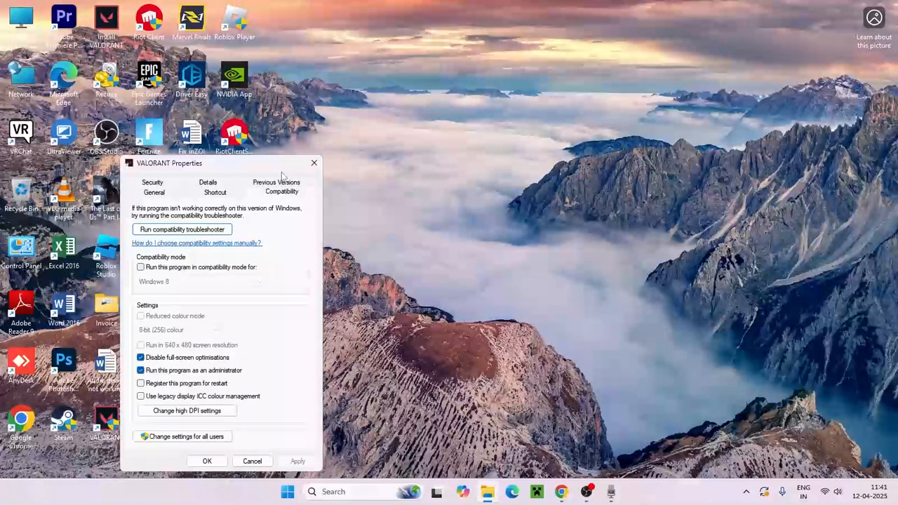
pyautogui.moveTo(169, 163); pyautogui.dragTo(370, 63)
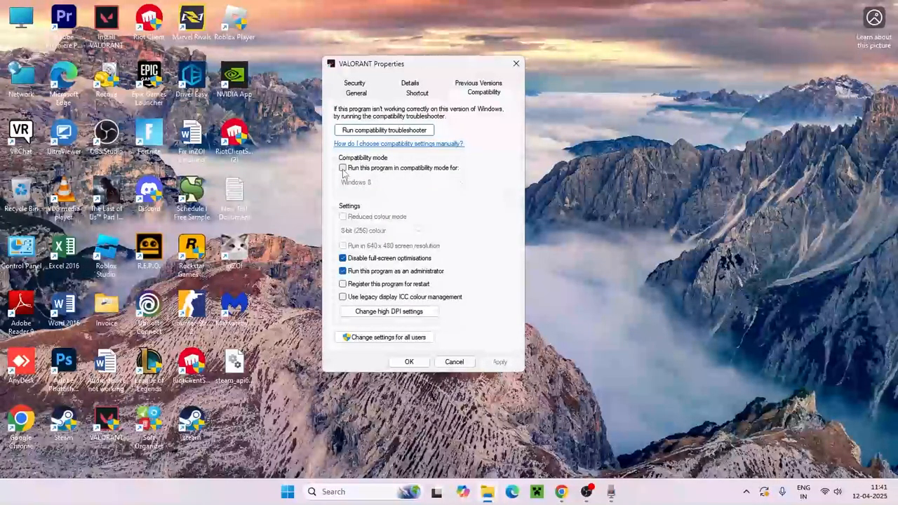
pyautogui.click(342, 169)
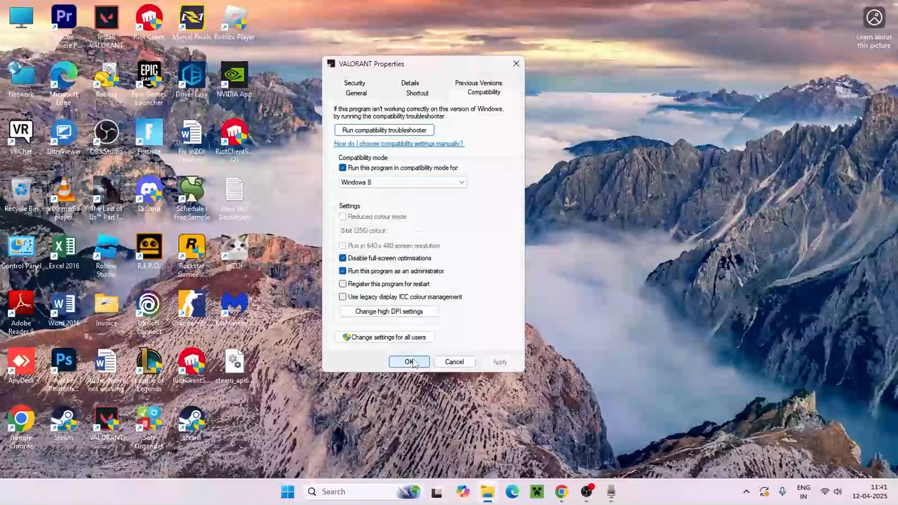
pyautogui.click(410, 362)
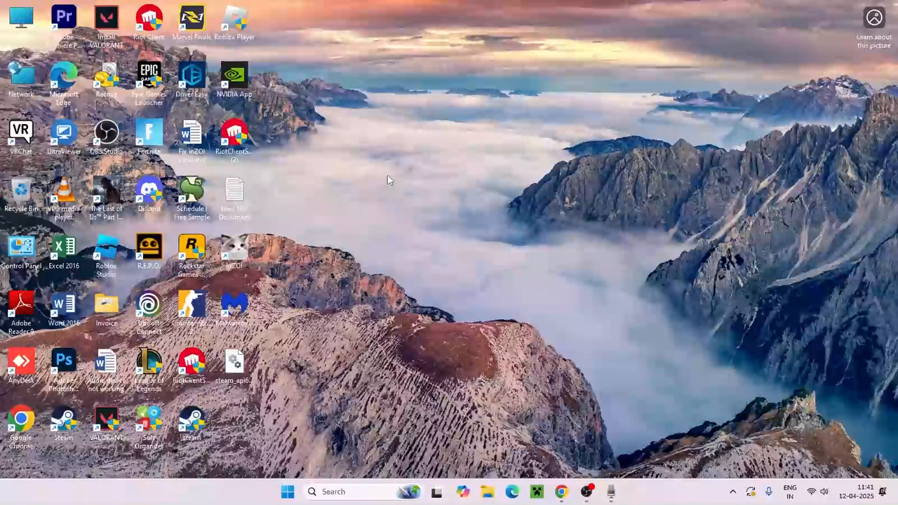
pyautogui.moveTo(410, 205)
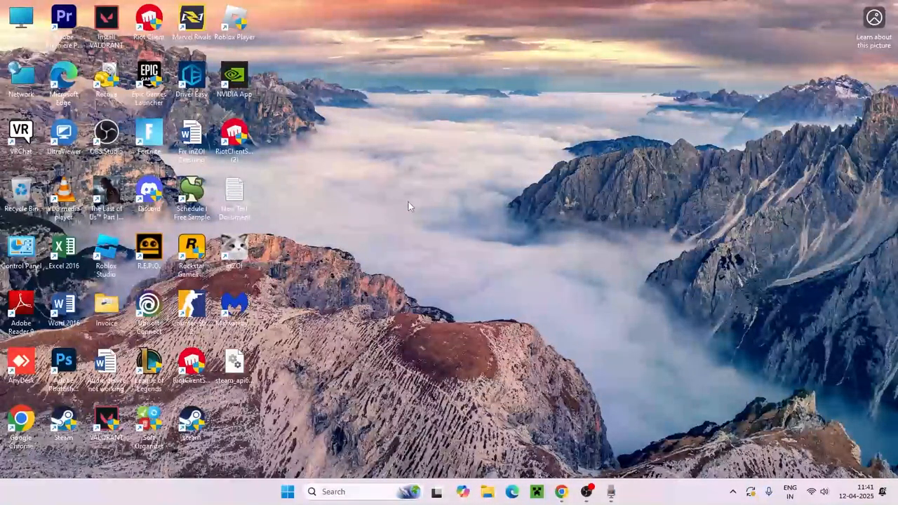